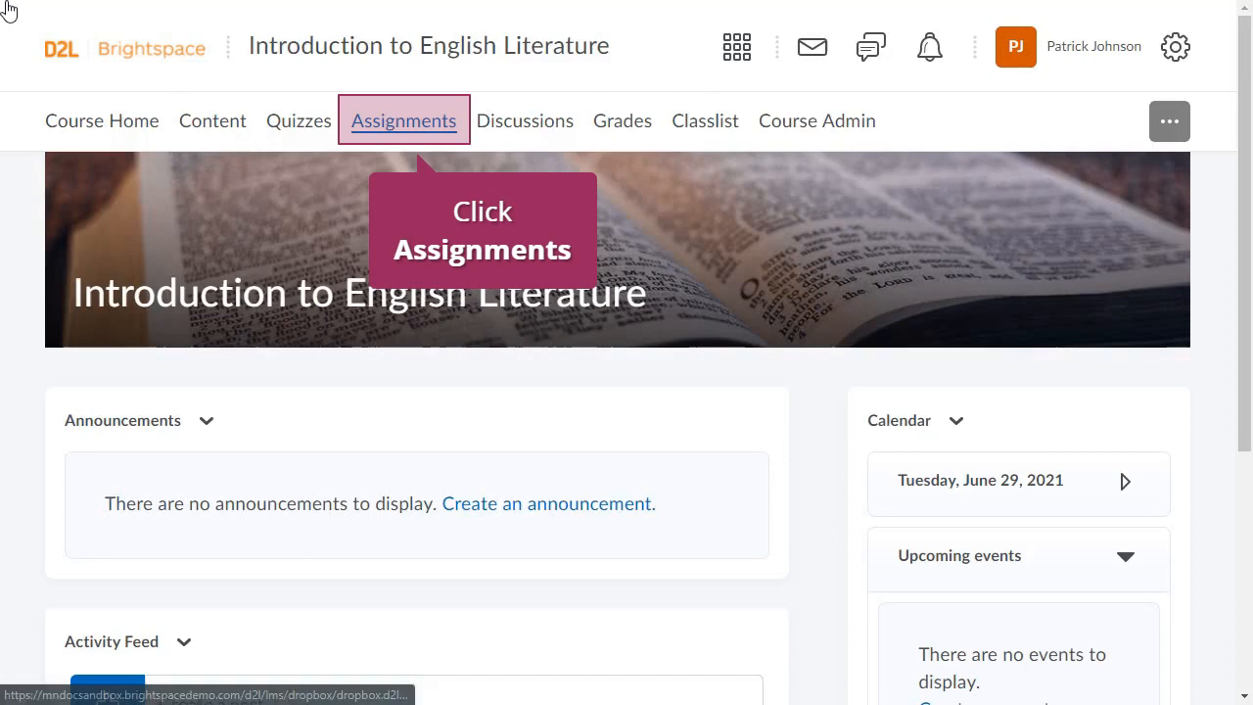
Go to the course's Assignments and reach the Edit Categories page, currently listing no categories.
click(404, 122)
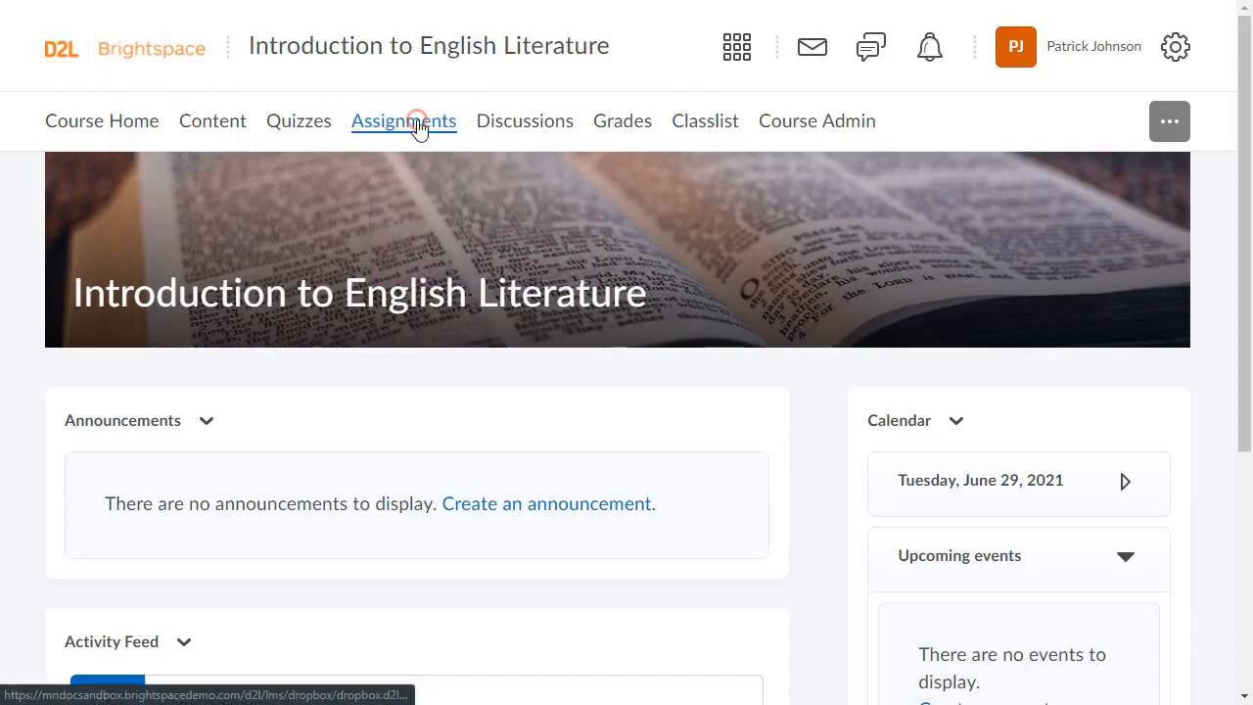
click(404, 122)
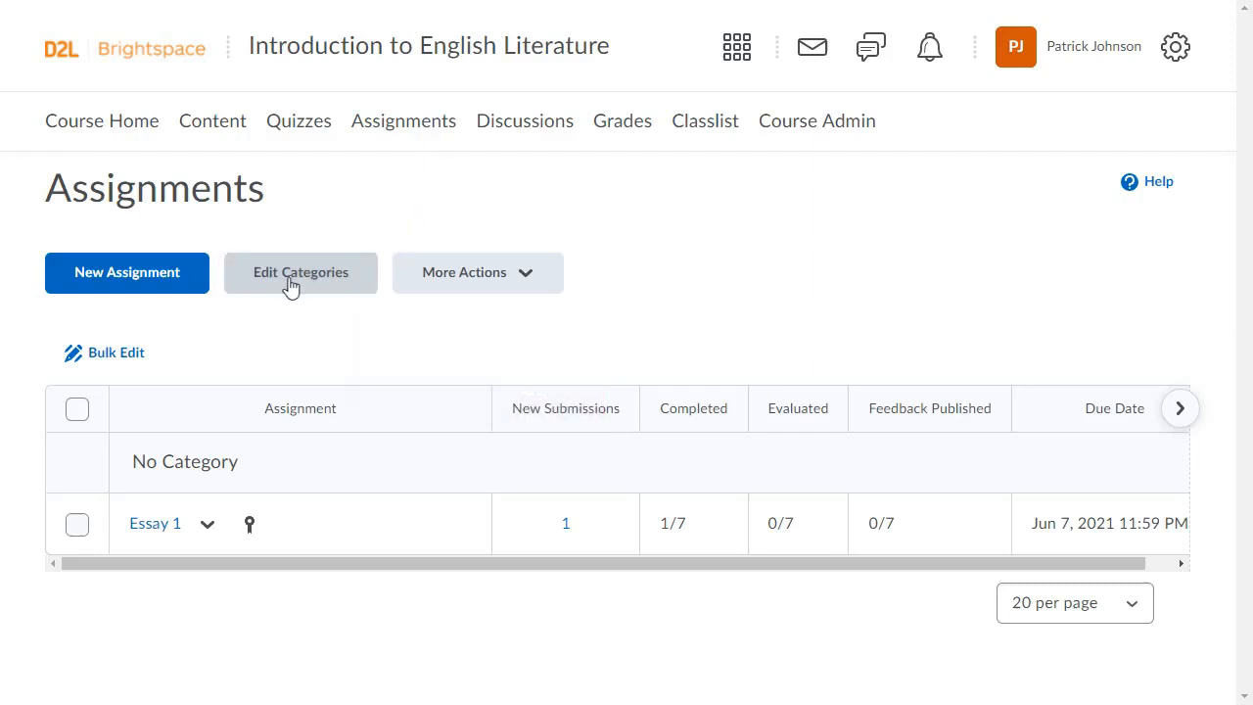
click(301, 273)
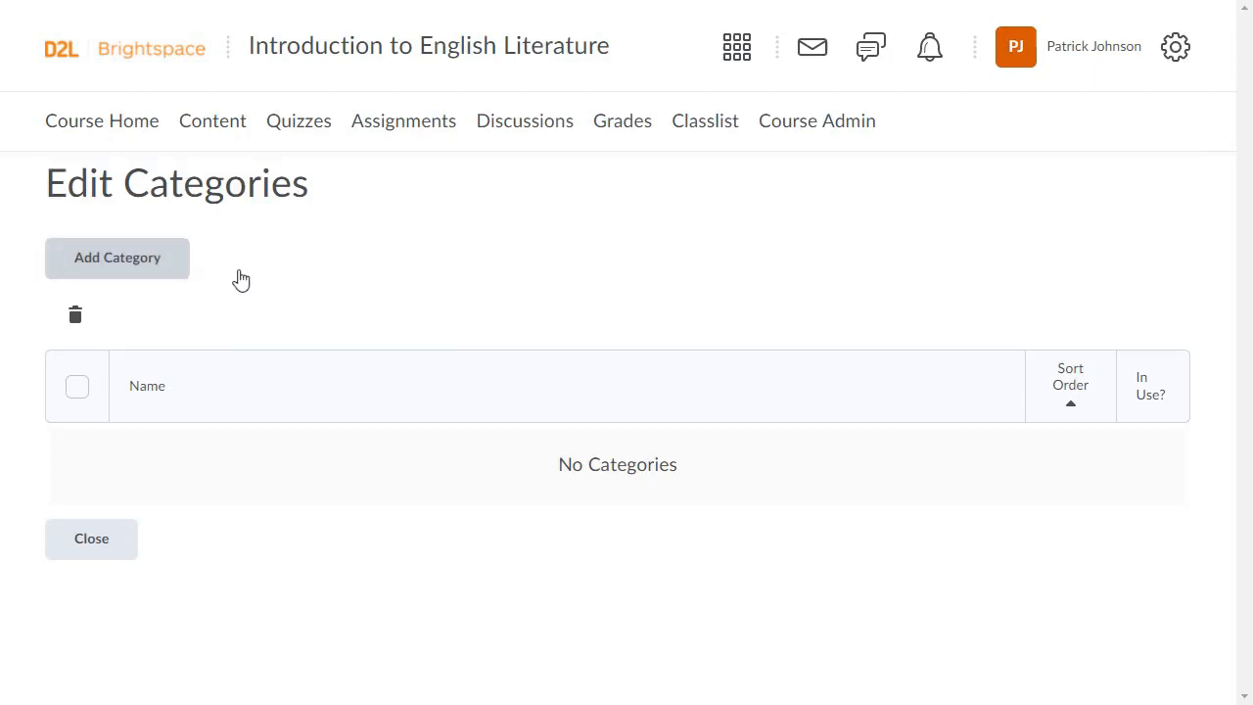
Create a new assignment category named 'Essays', listed first with sort order 1.
click(118, 259)
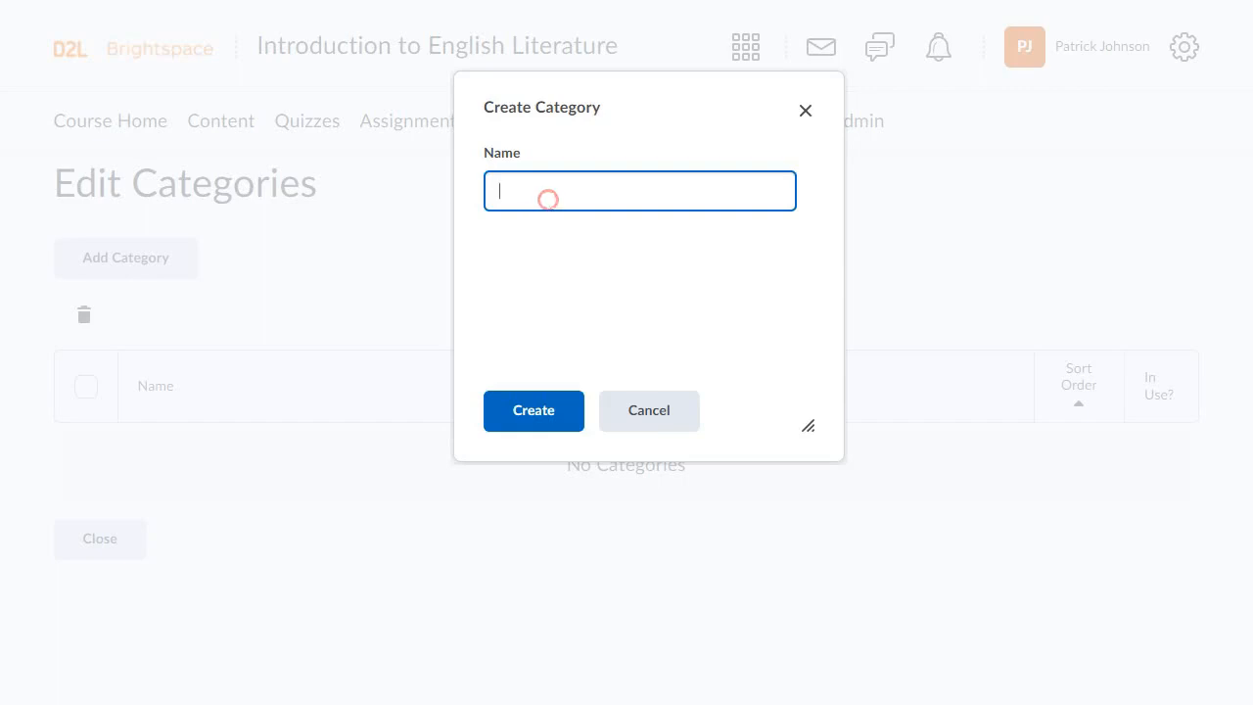
text(Essays)
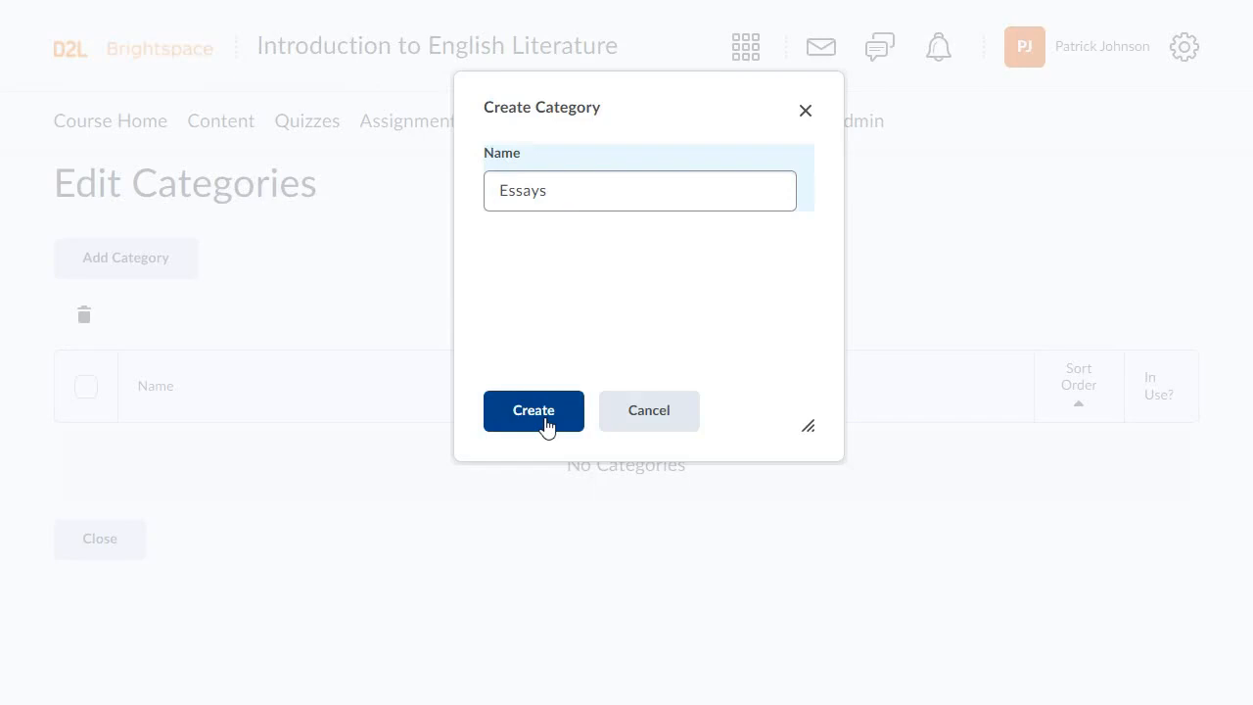
click(533, 412)
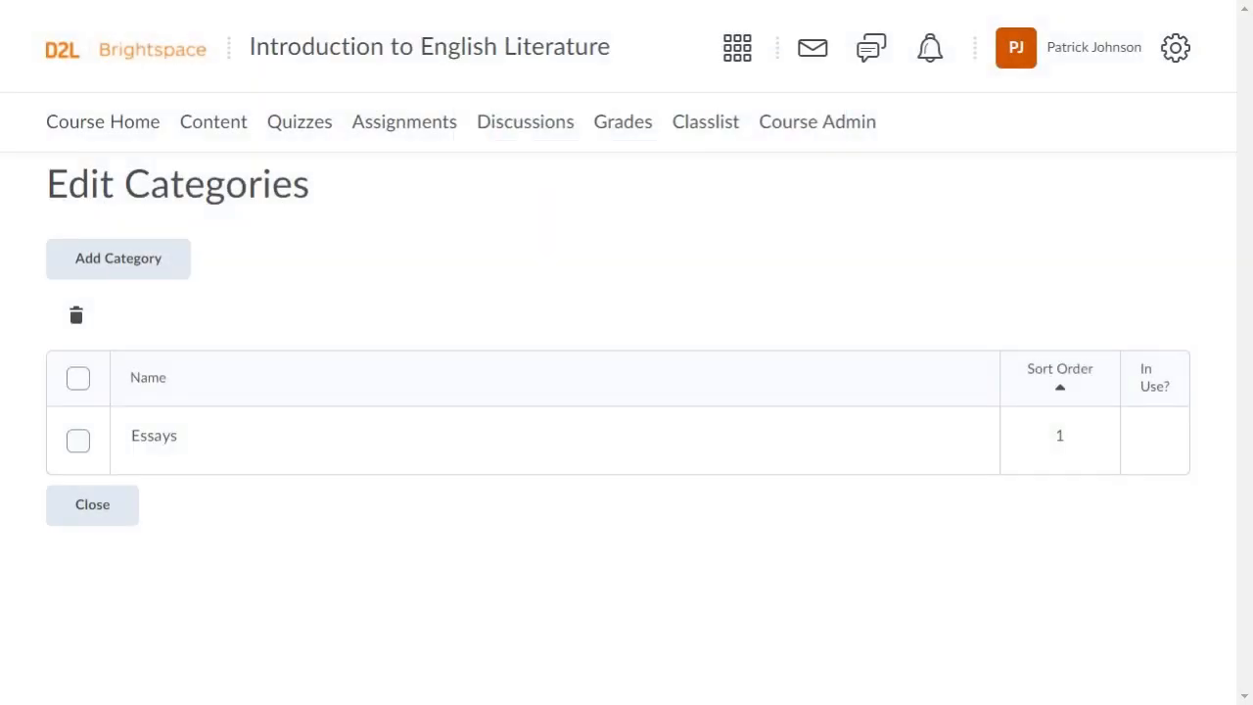